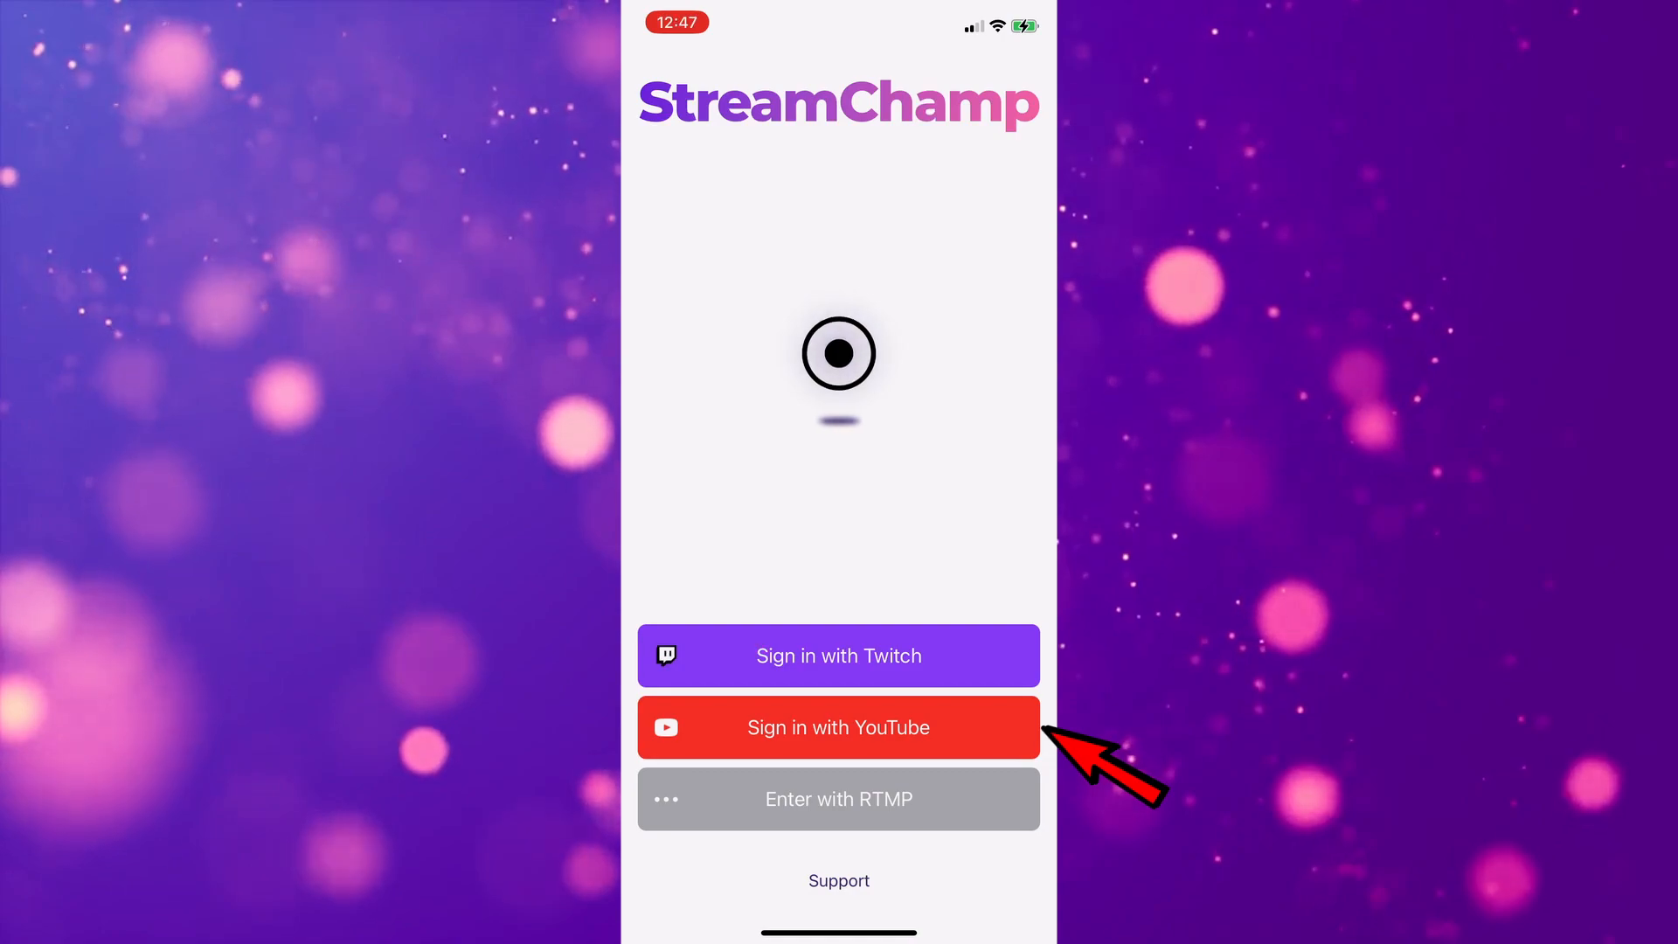
# Step: Sign in with YouTube, submit the Google account email and reach the password field
pyautogui.click(838, 727)
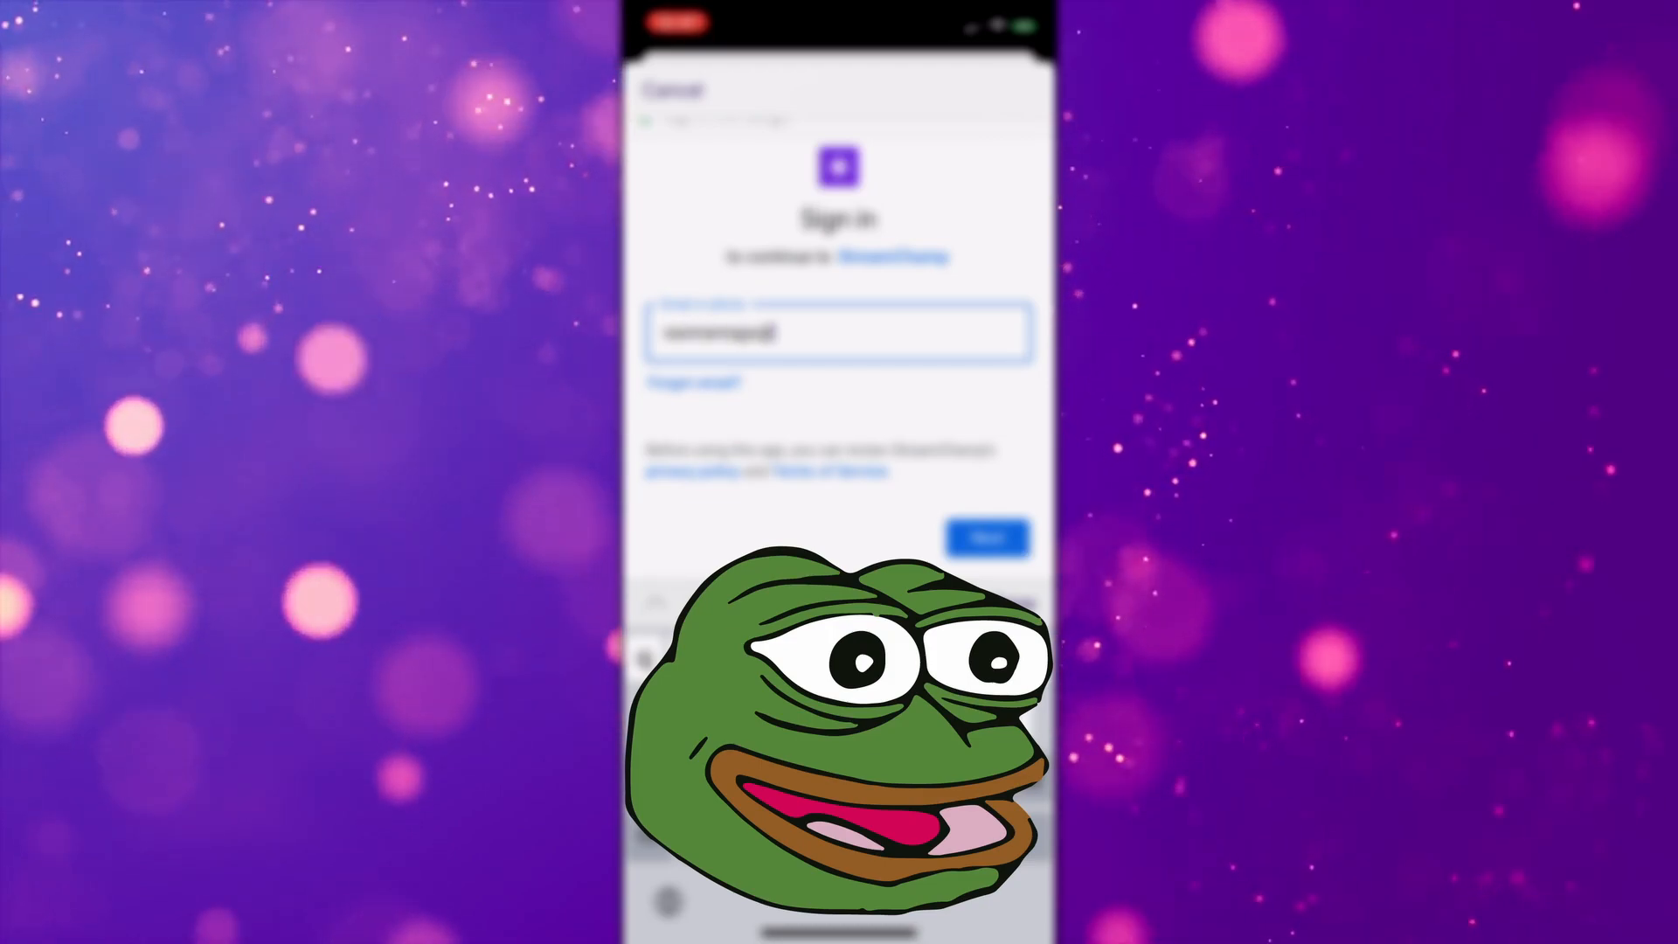
pyautogui.click(984, 535)
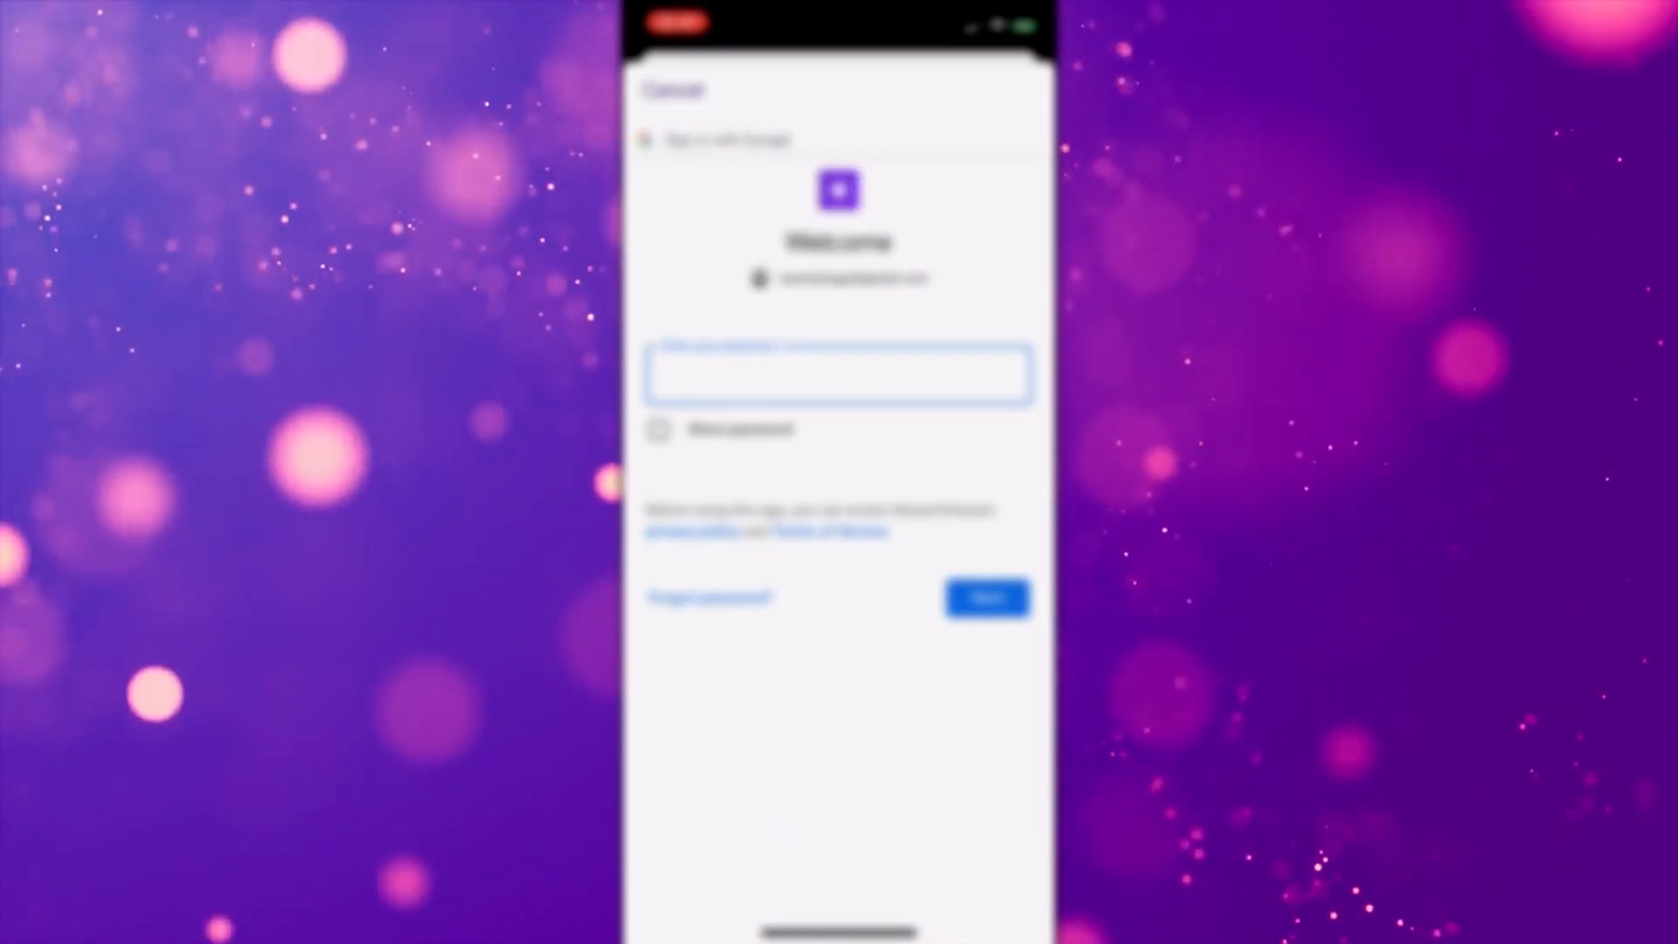
pyautogui.click(839, 373)
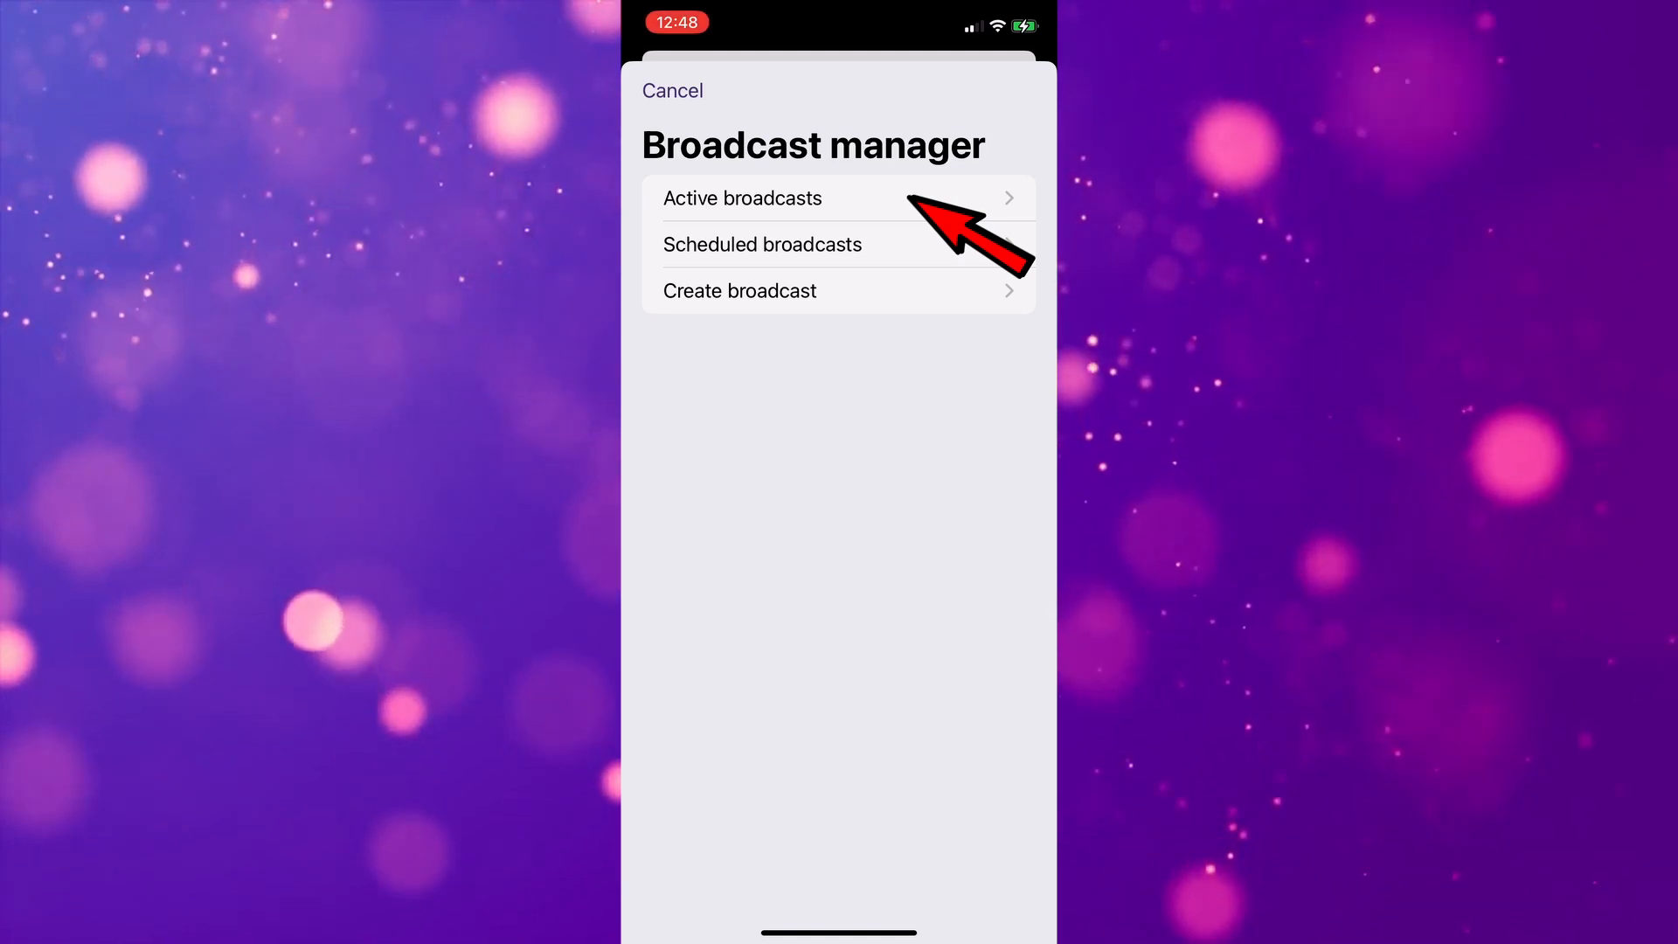
pyautogui.click(743, 198)
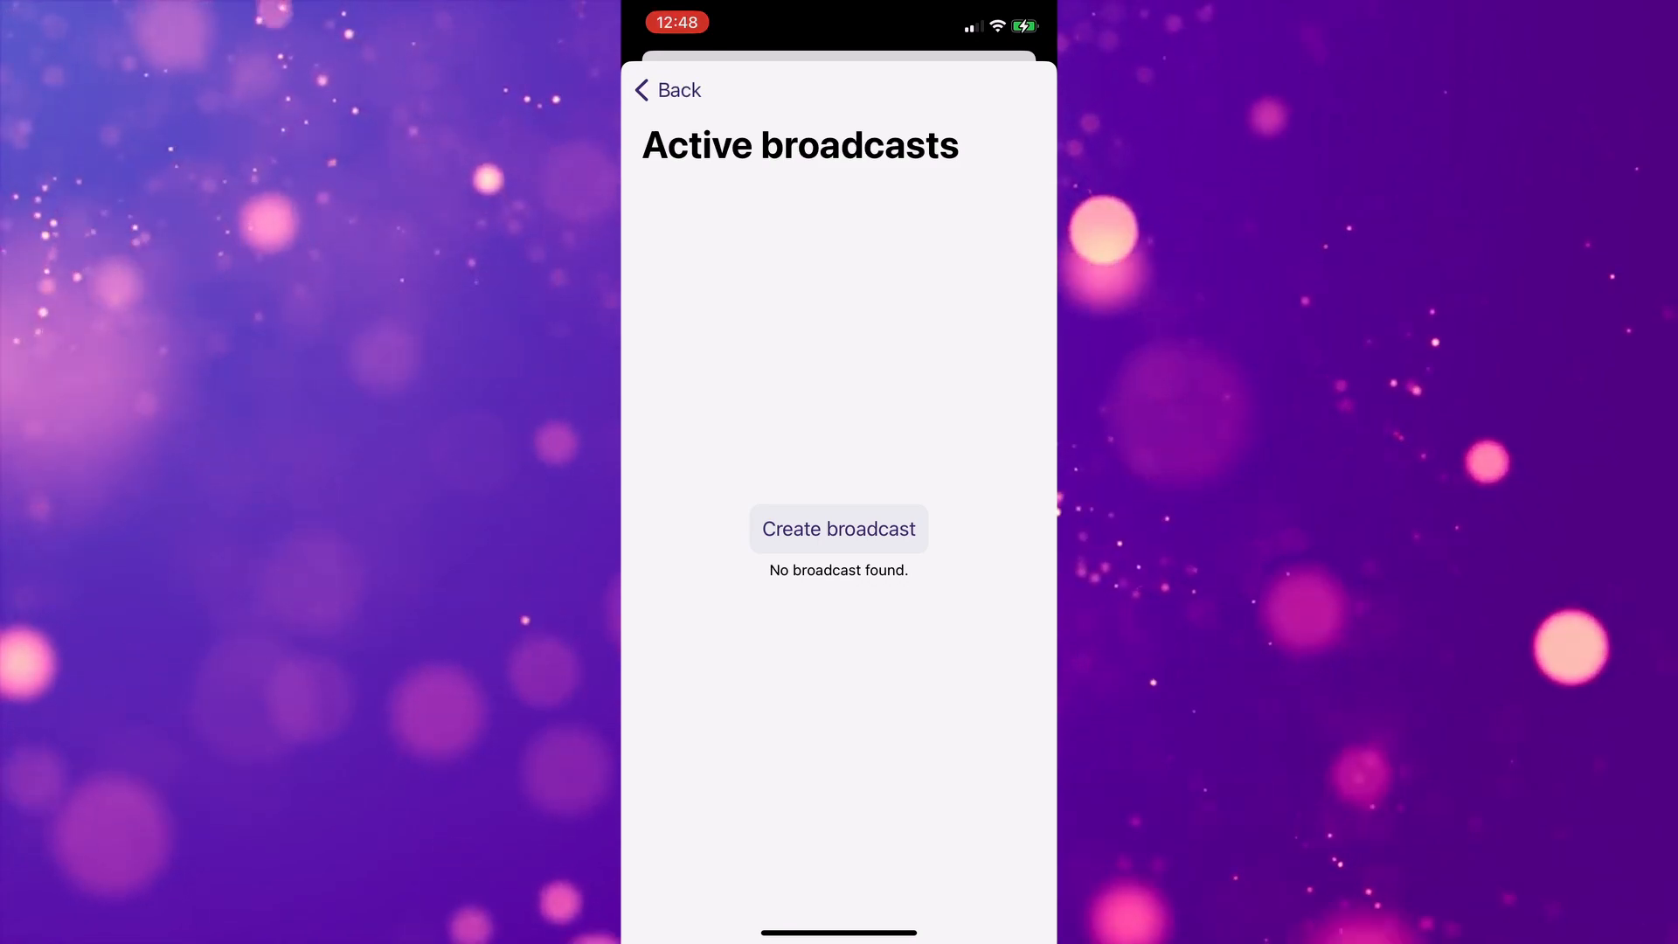
pyautogui.click(664, 90)
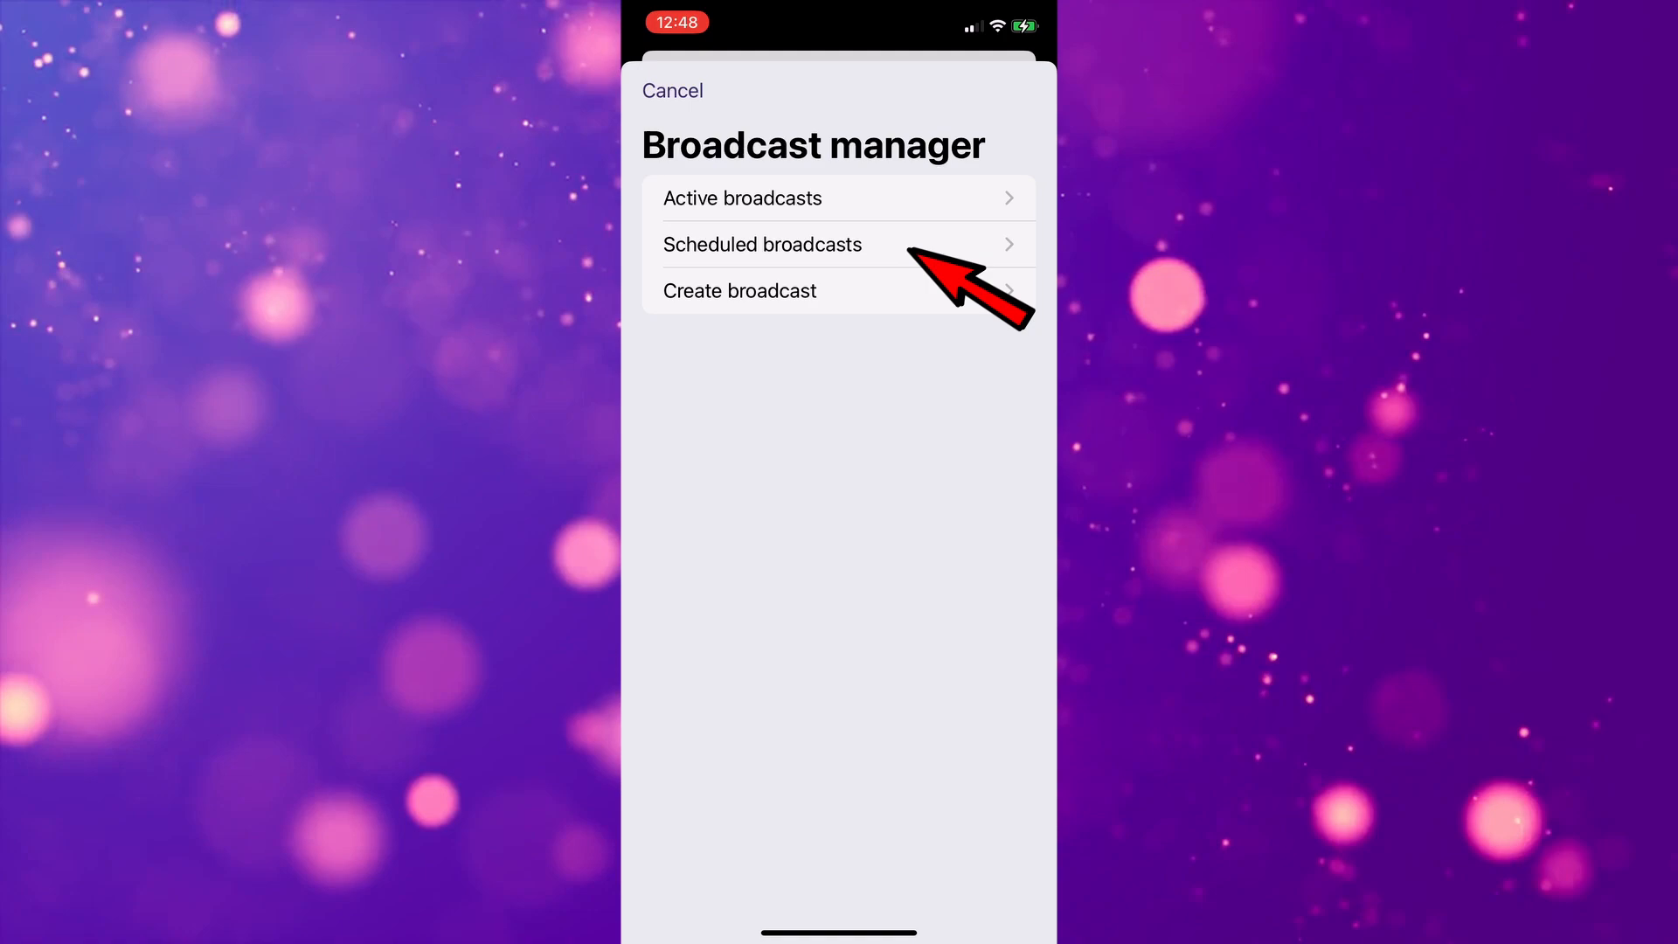
pyautogui.click(762, 244)
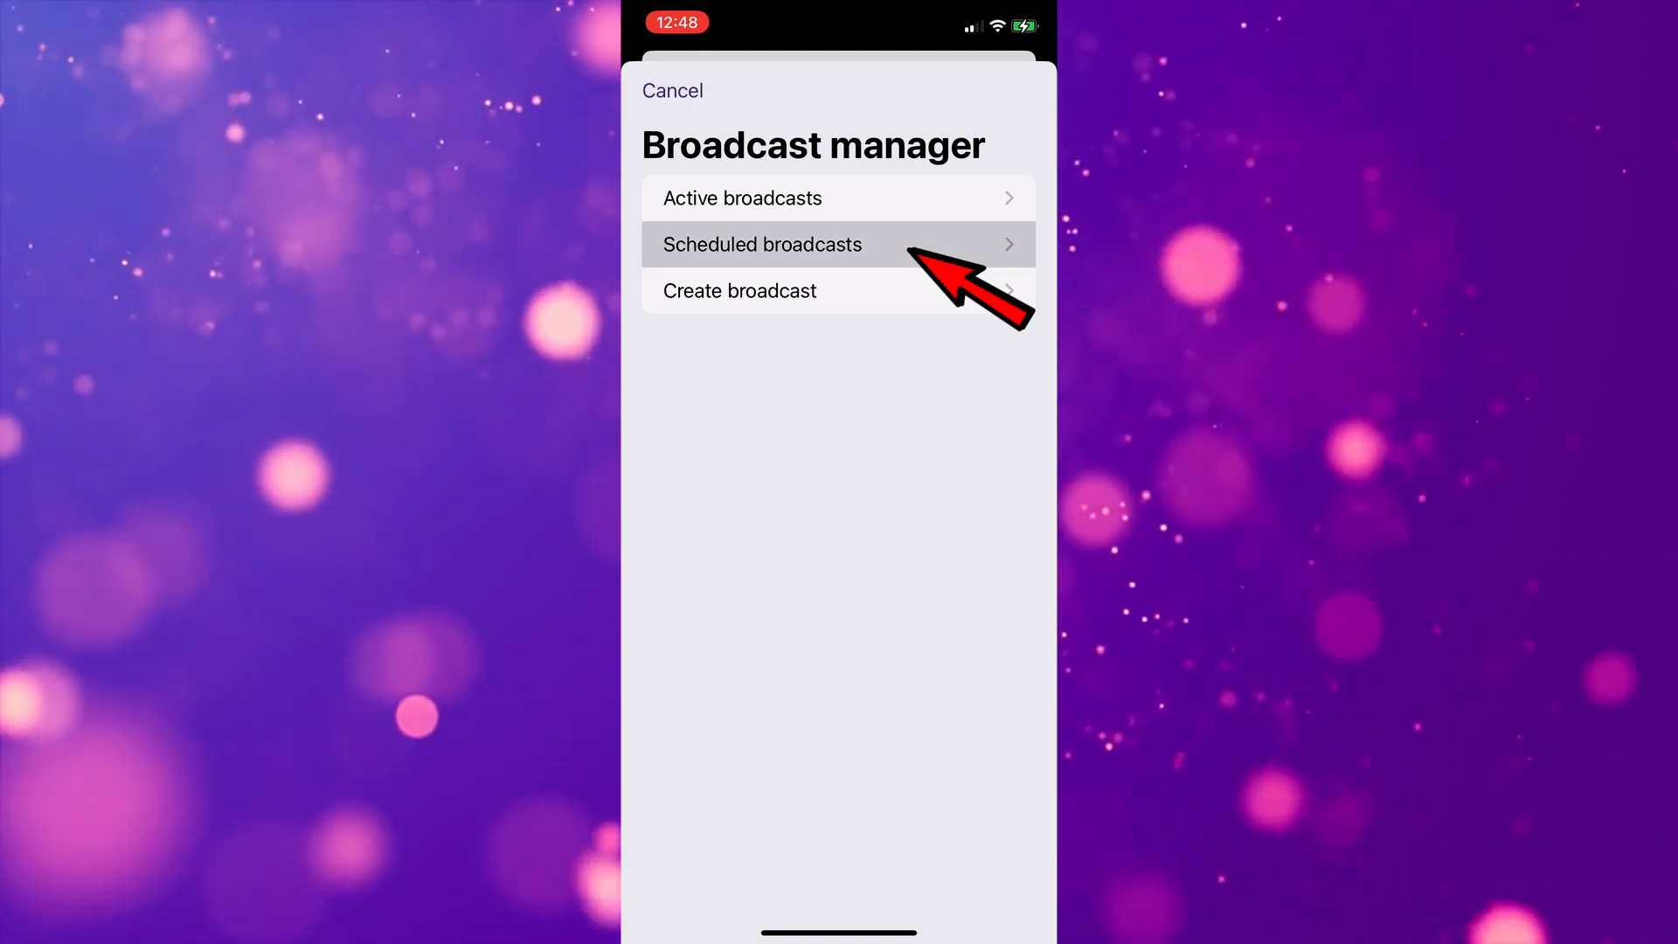
pyautogui.click(761, 244)
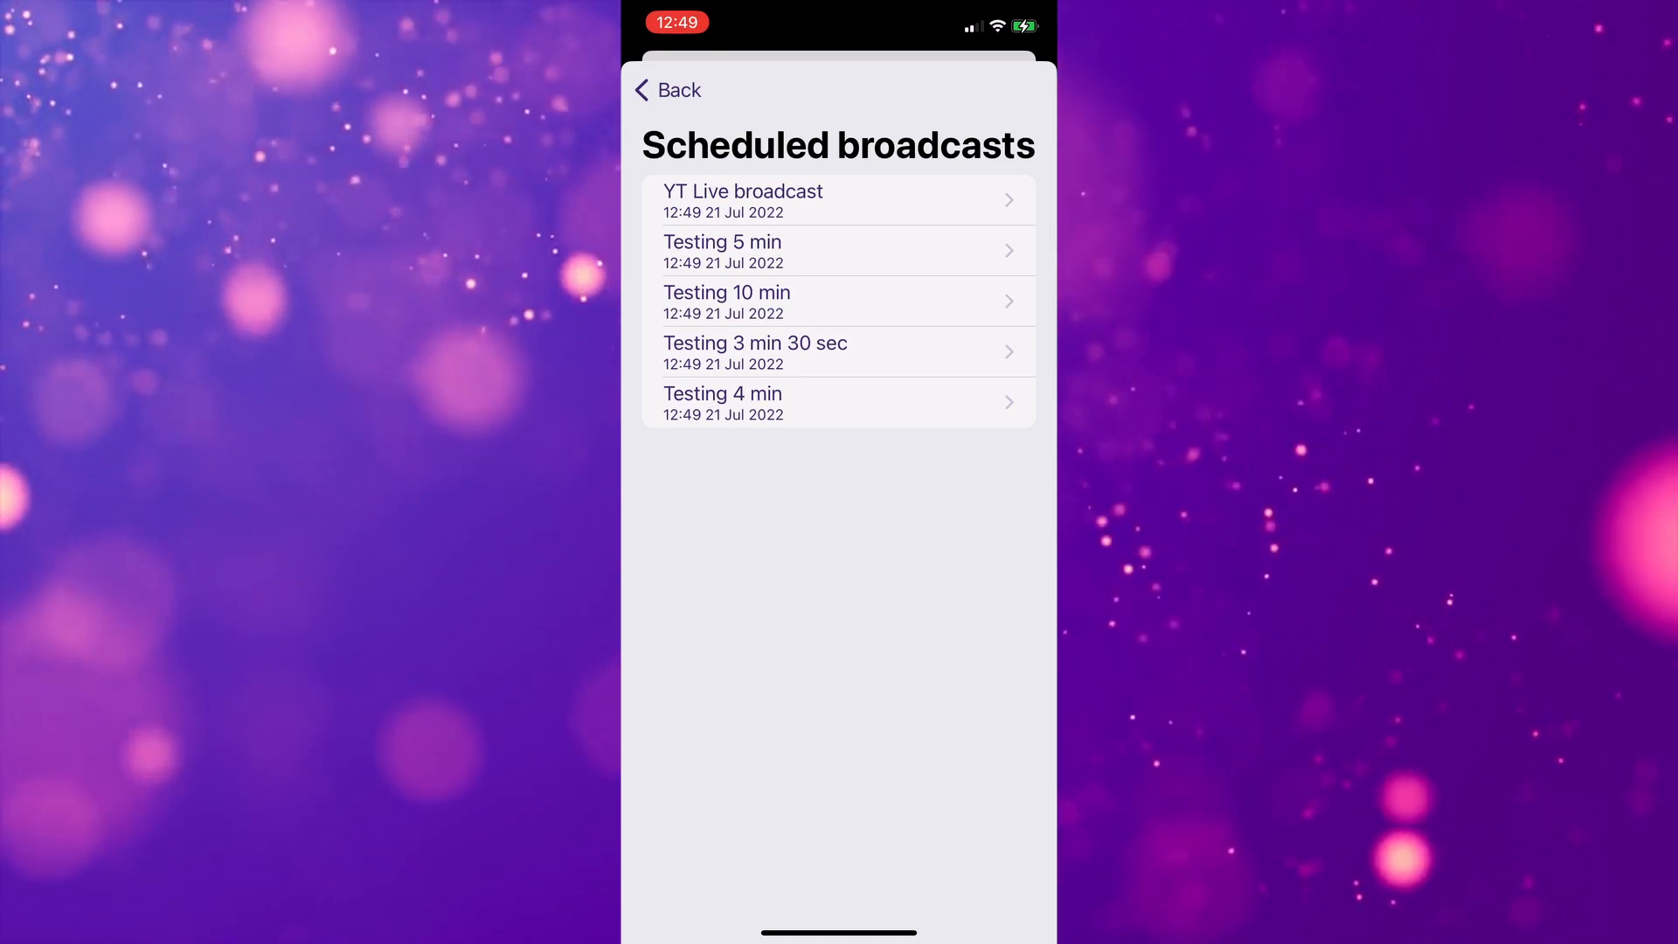
pyautogui.click(665, 90)
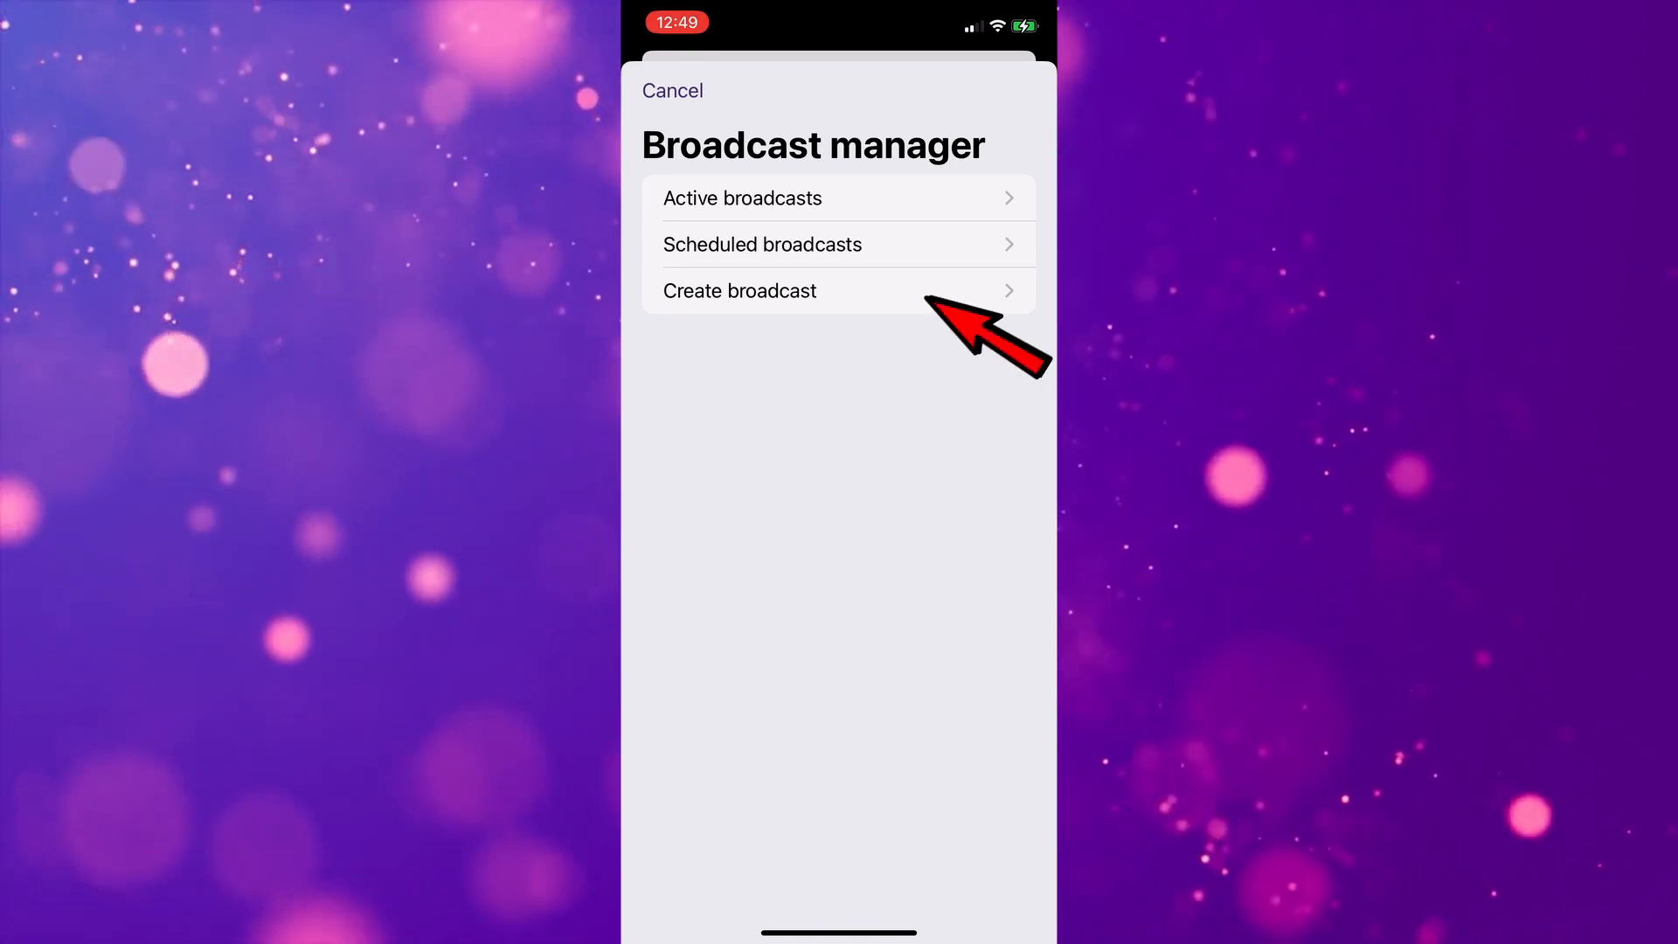
# Step: Create a new broadcast with Unlisted privacy and a 60-second delay
pyautogui.click(738, 290)
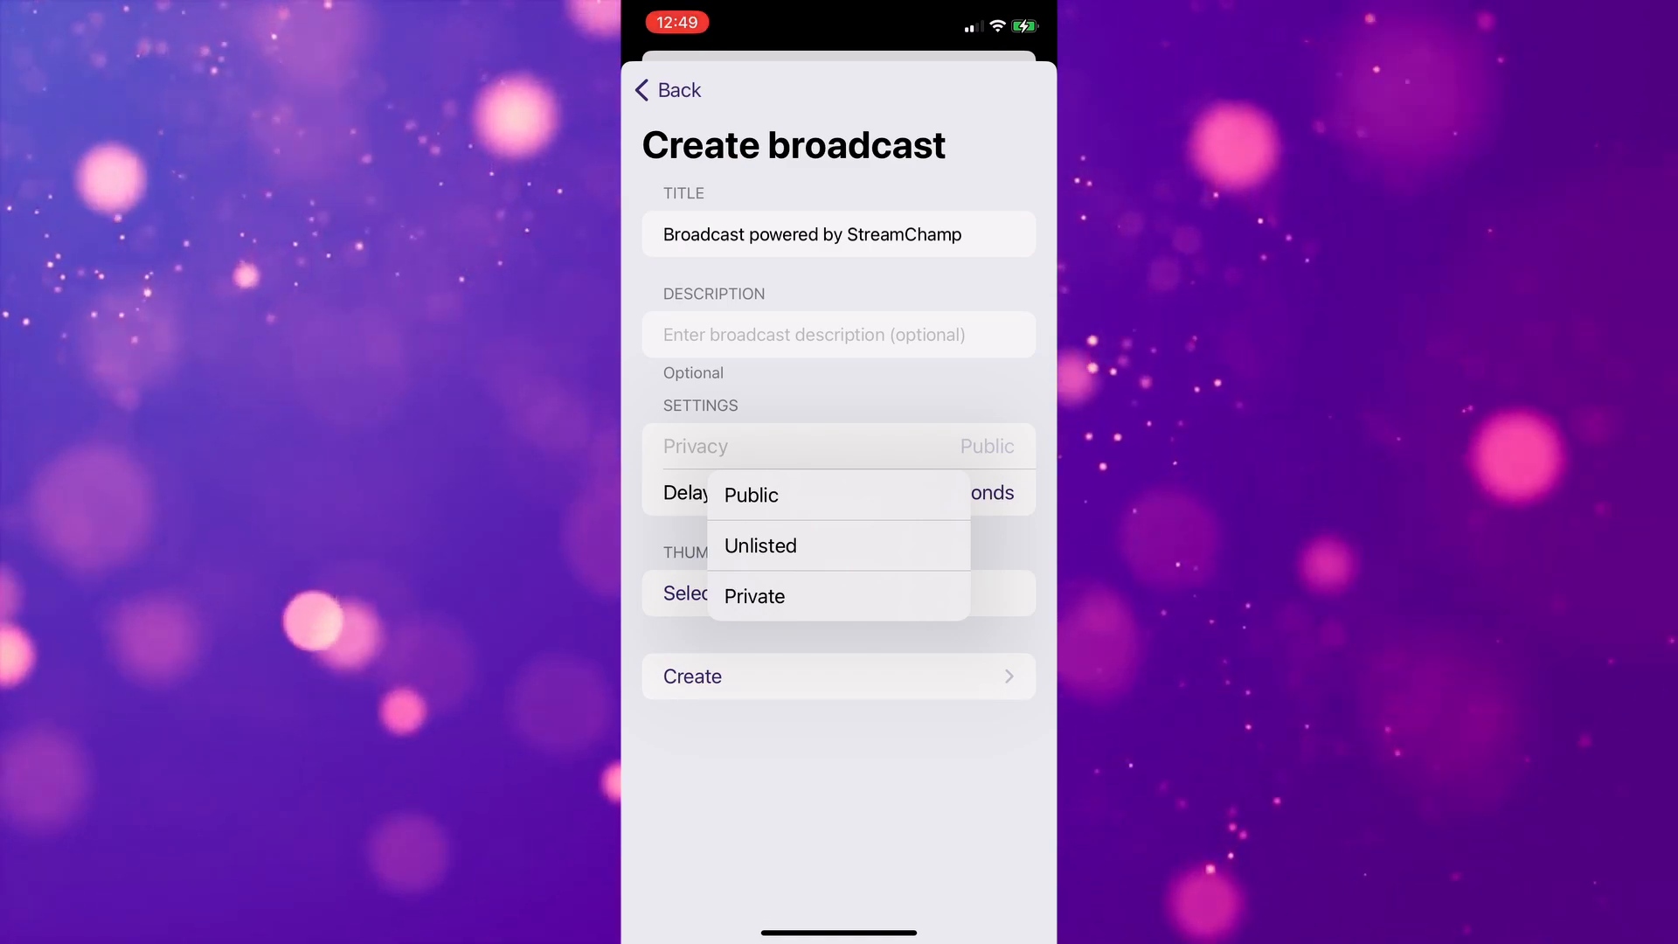
pyautogui.click(759, 545)
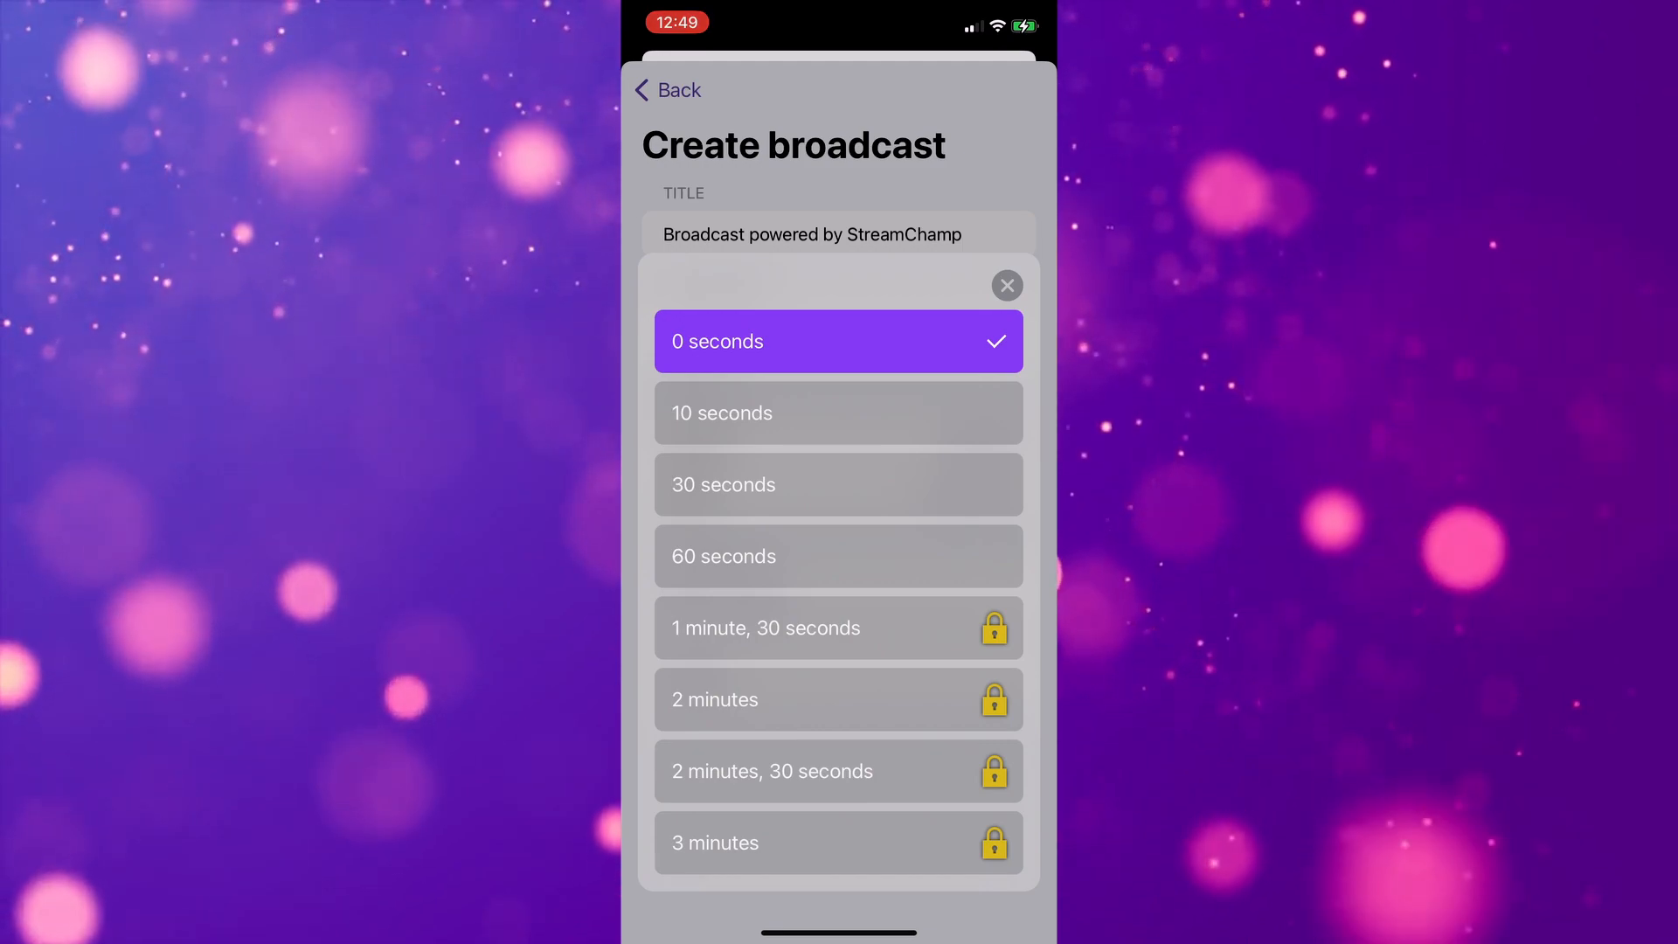
pyautogui.click(838, 556)
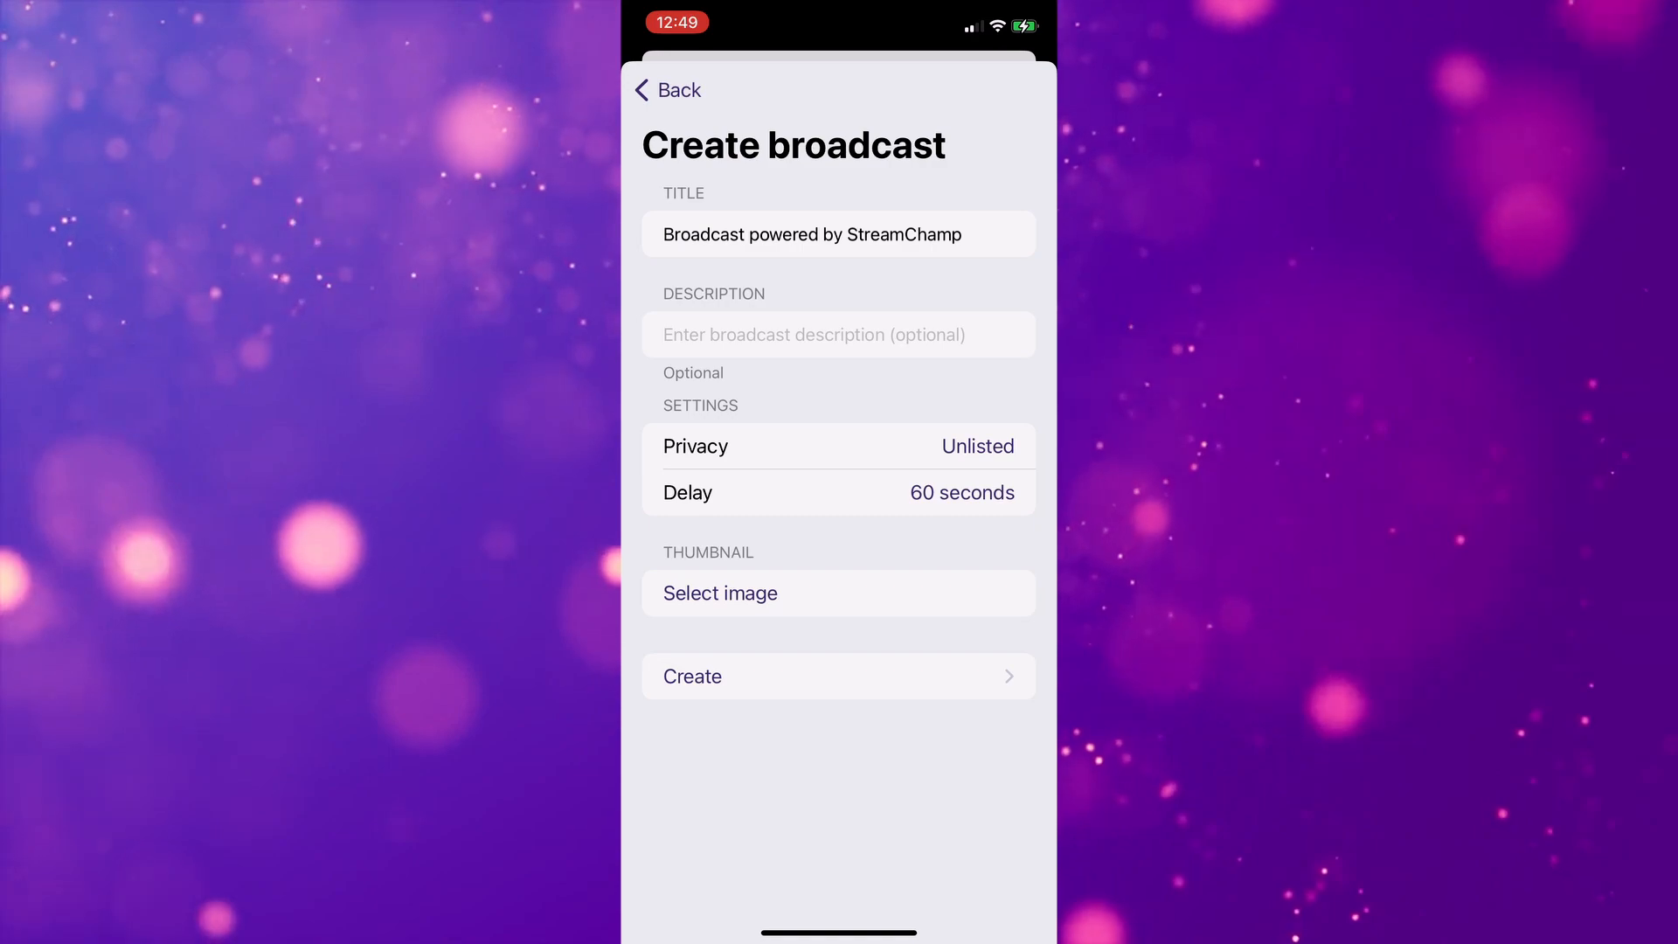
# Step: Attach a photo as the thumbnail and create the broadcast, reaching the Start broadcast screen
pyautogui.click(838, 593)
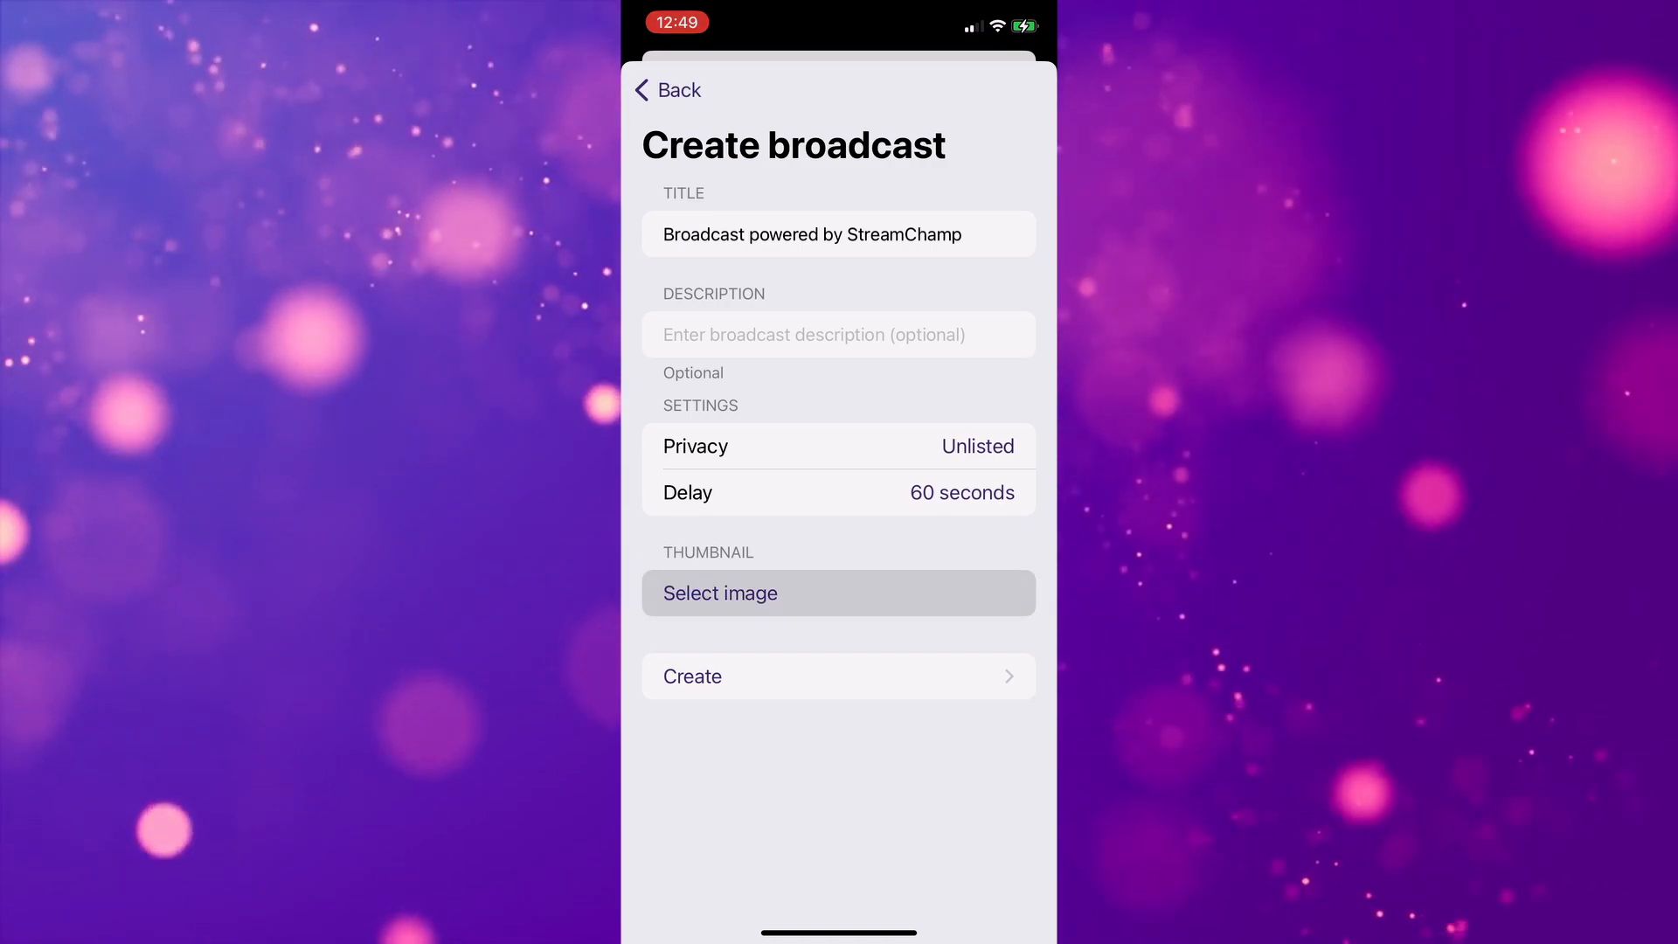
pyautogui.click(838, 593)
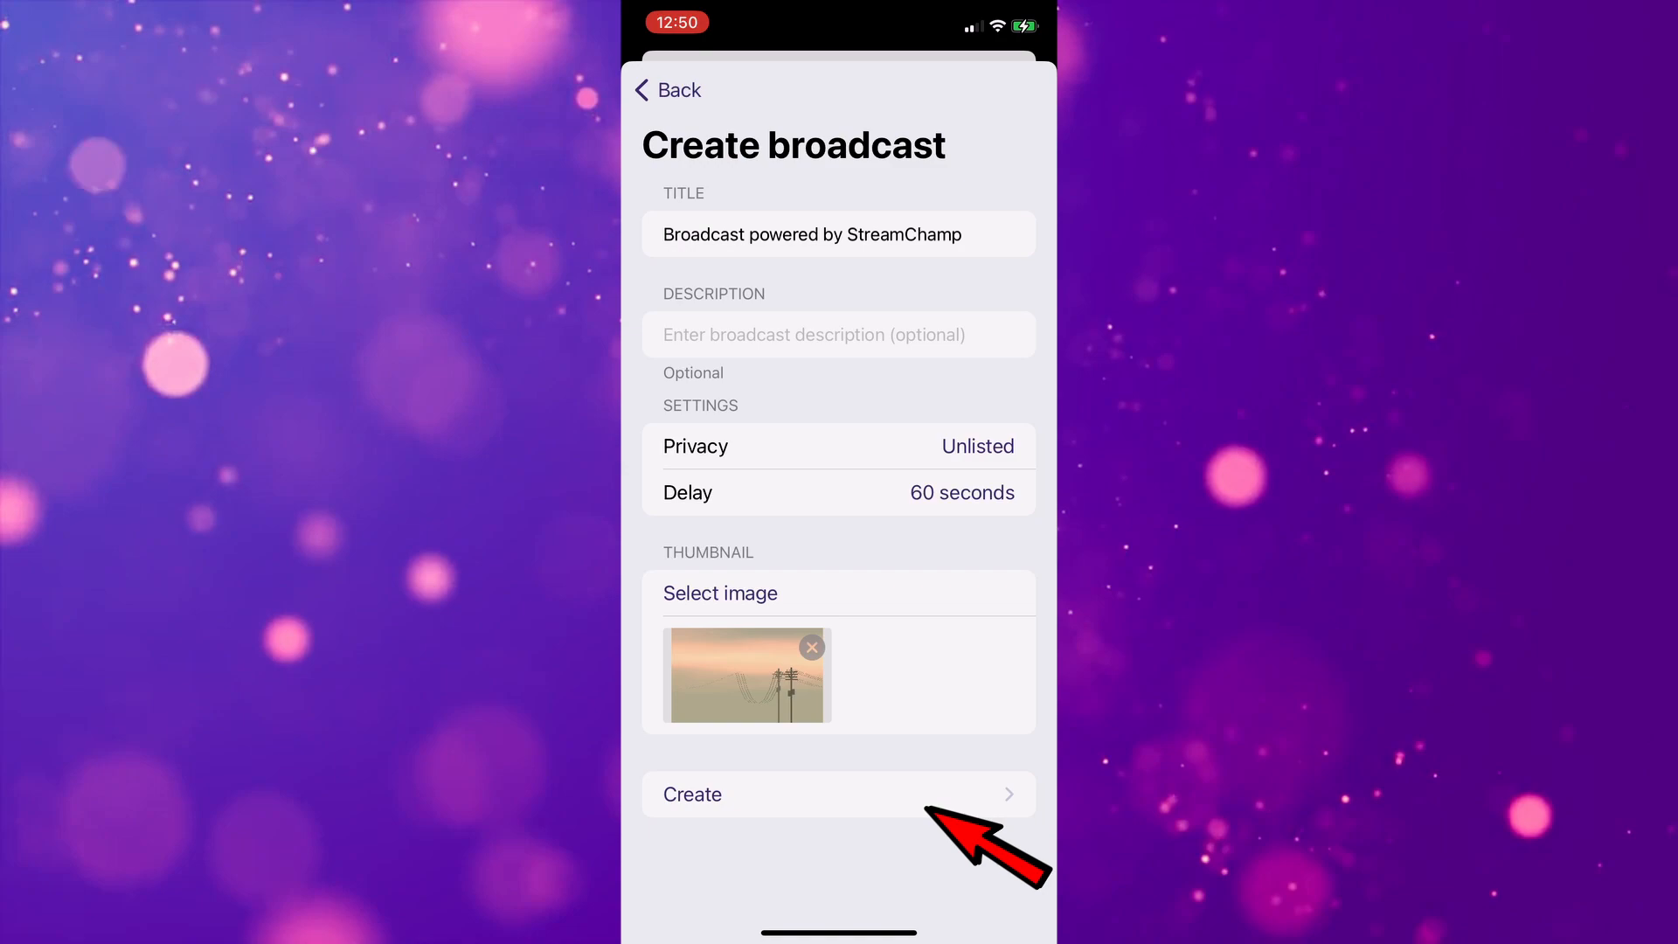
pyautogui.click(692, 794)
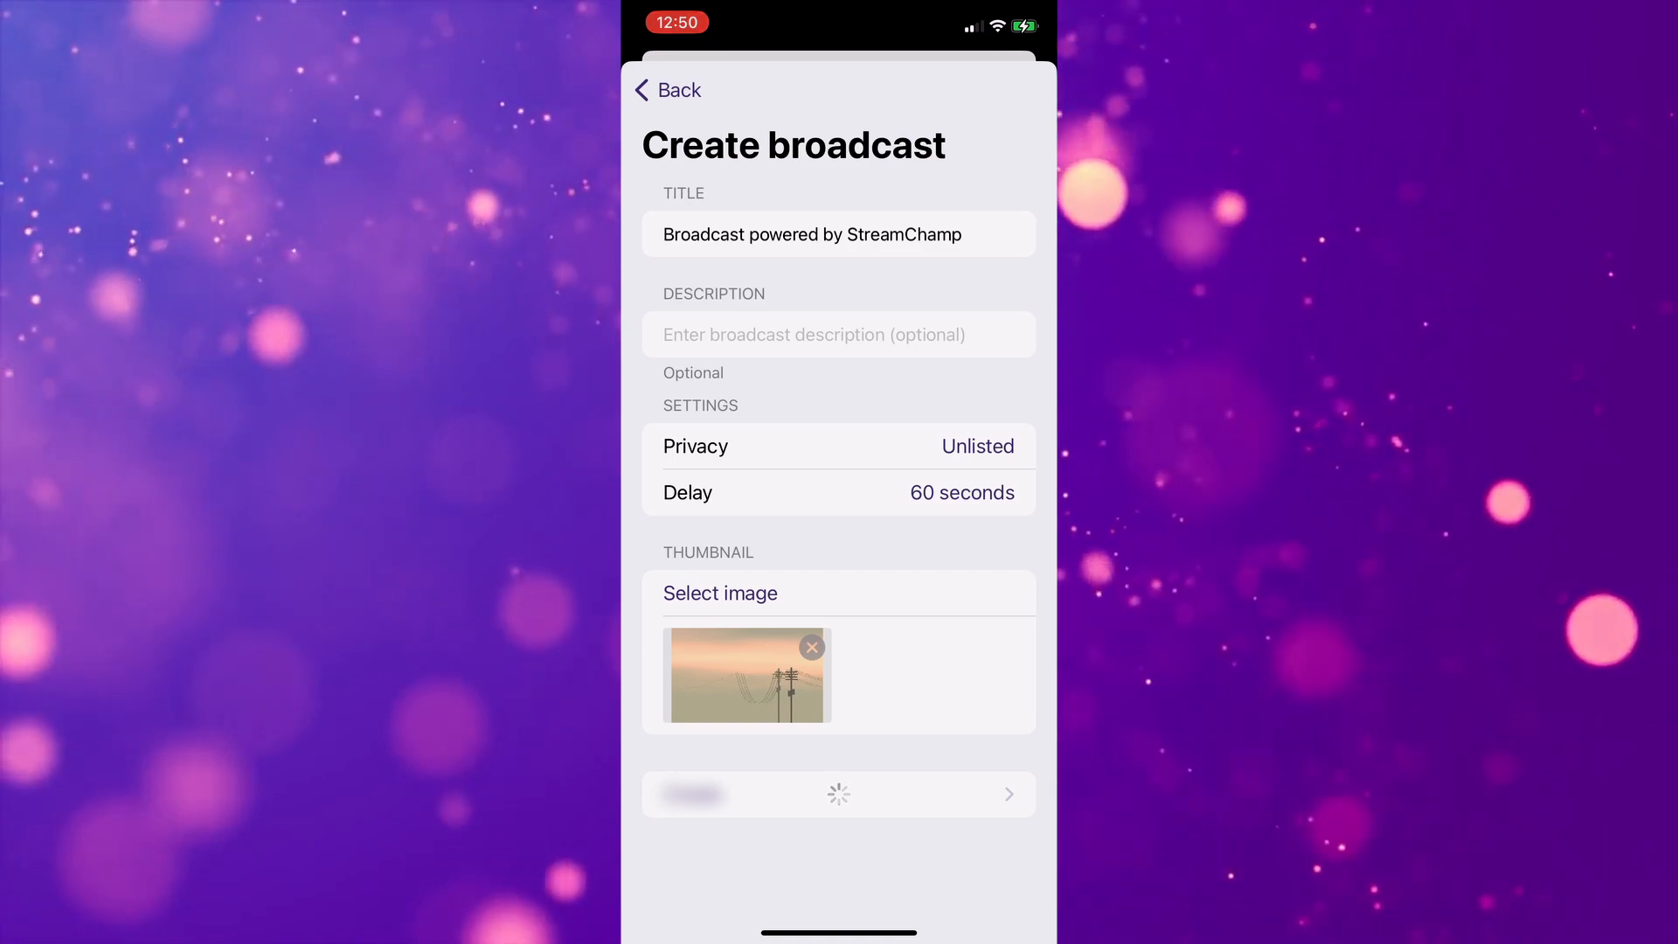
pyautogui.click(837, 794)
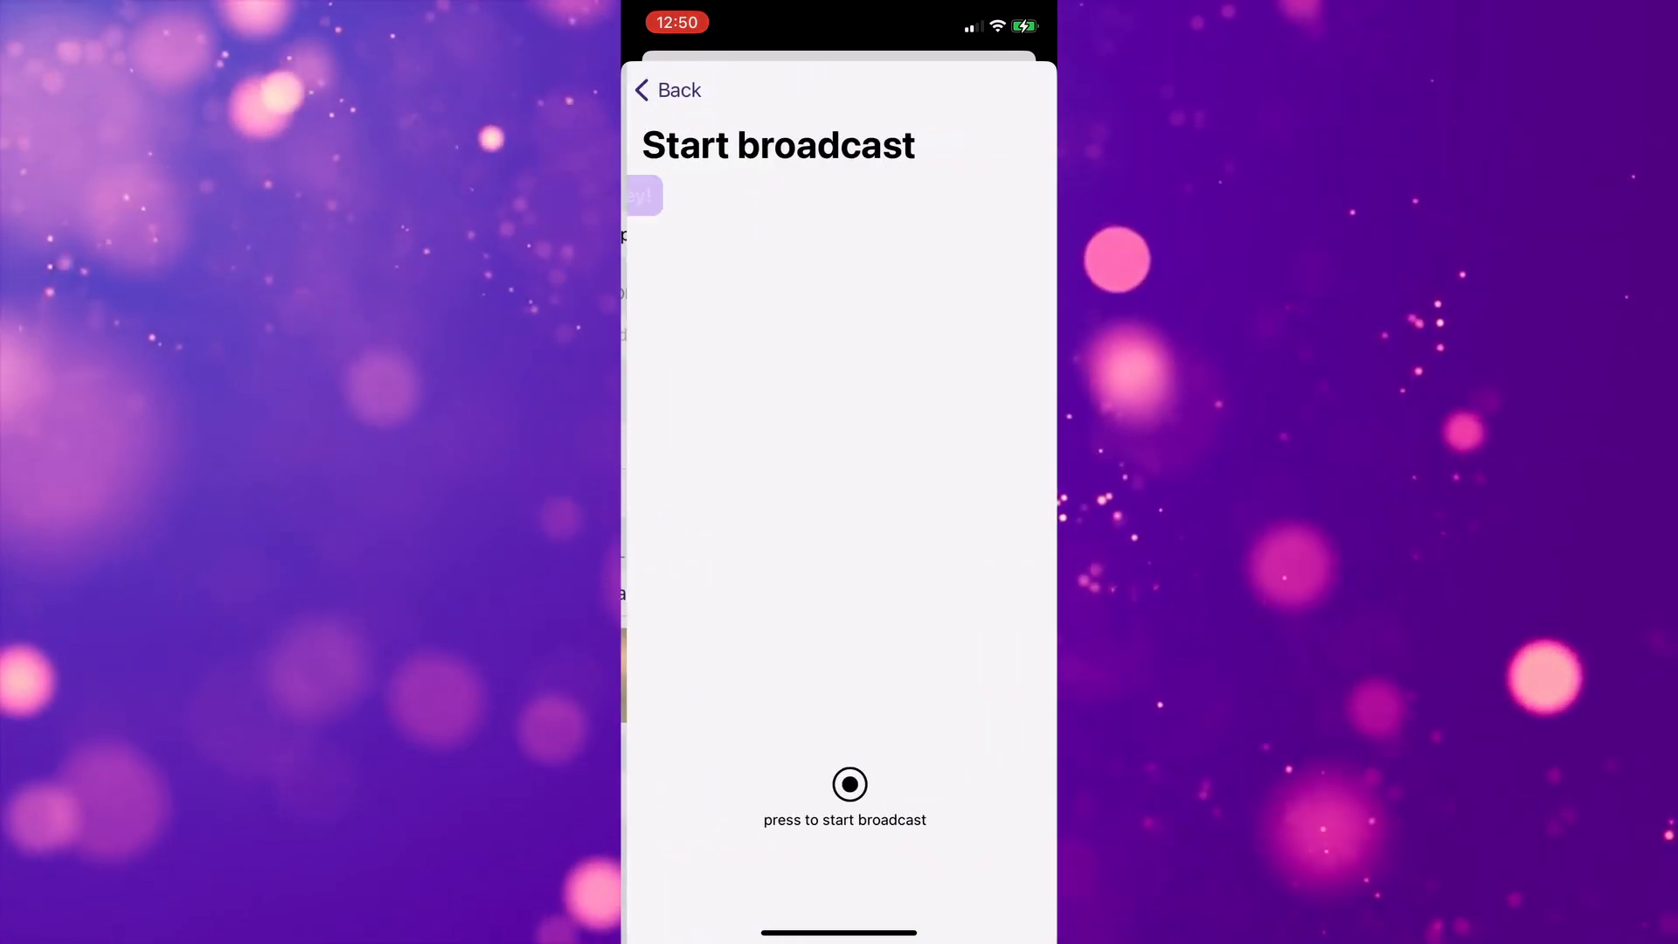